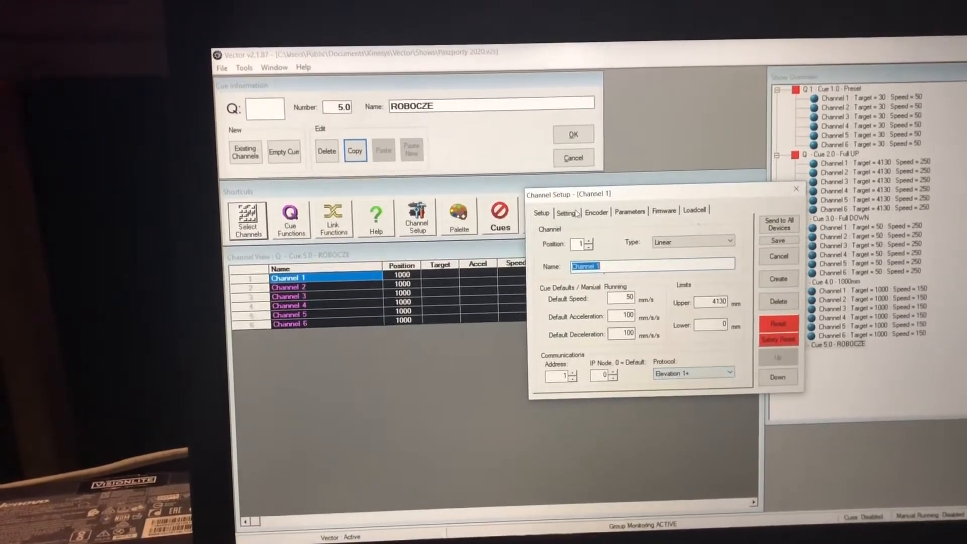
Inspect Channel 1's settings, encoder and parameter tabs, then start choosing a personality file
{"action": "left_click", "coordinate": [575, 212]}
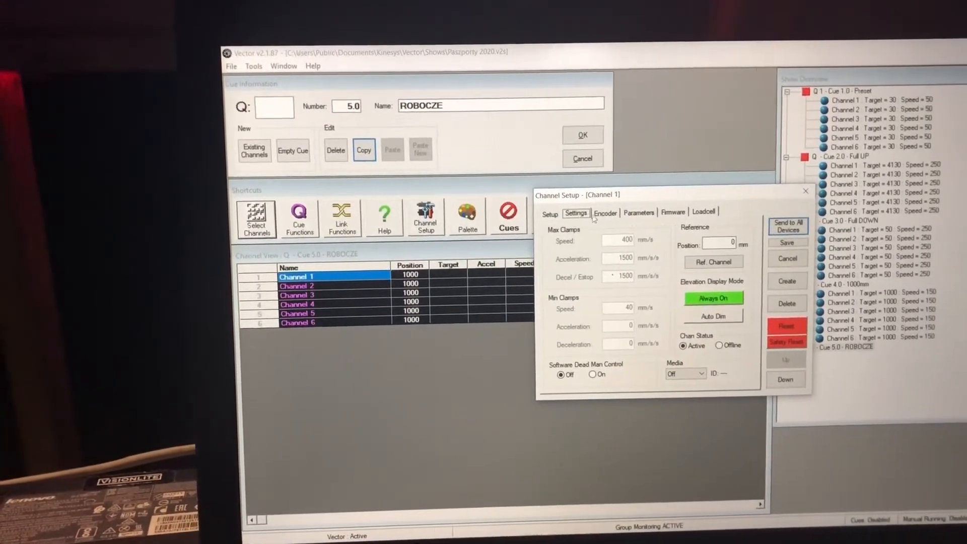
{"action": "left_click", "coordinate": [610, 217]}
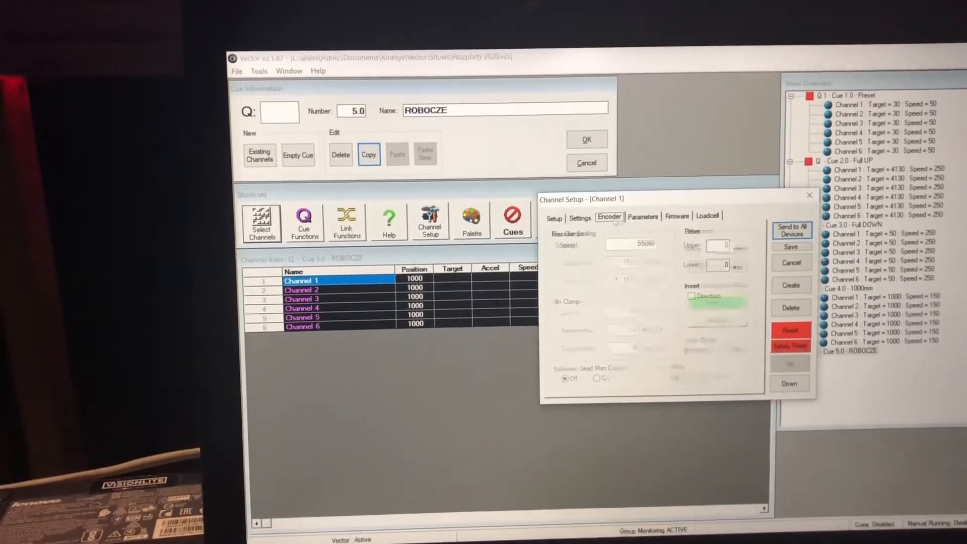
{"action": "left_click", "coordinate": [643, 217]}
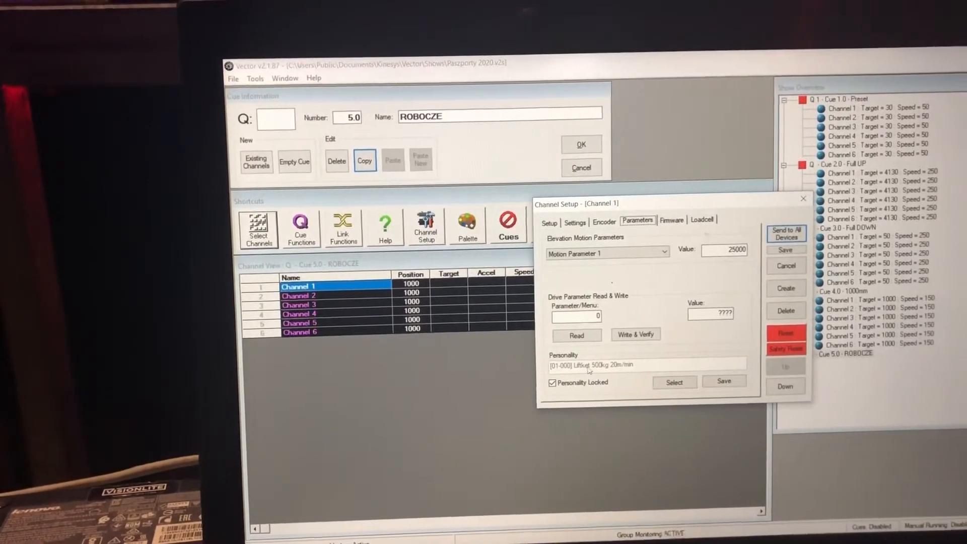
{"action": "left_click", "coordinate": [674, 385]}
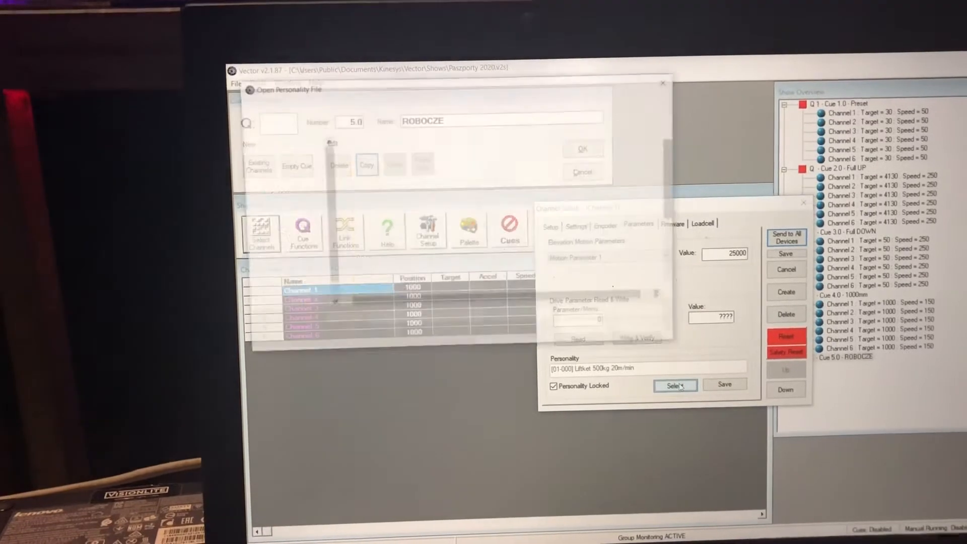
Browse the personality folders and cancel, keeping Channel 1's Liftket 500kg personality
{"action": "left_click", "coordinate": [676, 385]}
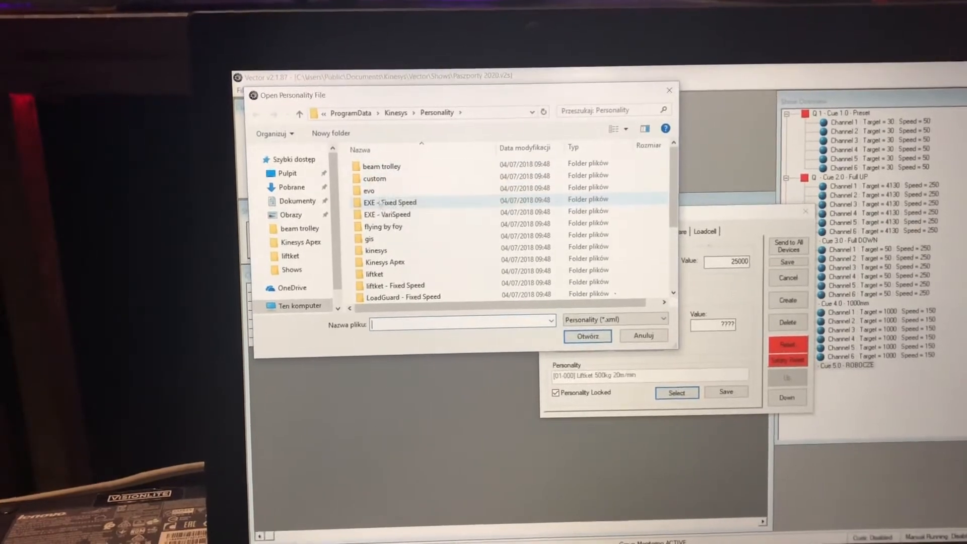
{"action": "scroll", "scroll_direction": "down", "scroll_amount": 3}
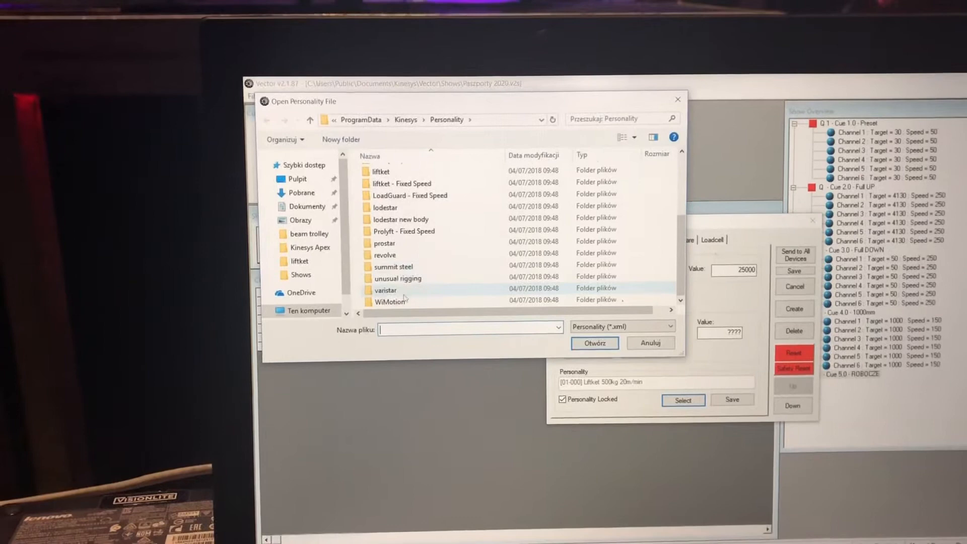
{"action": "left_click", "coordinate": [404, 233]}
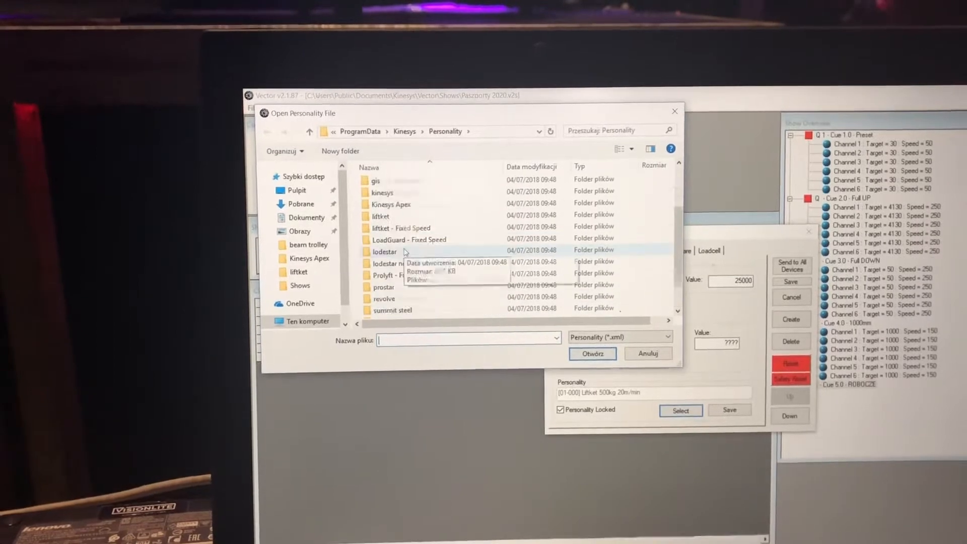
{"action": "scroll", "scroll_direction": "up", "scroll_amount": 3}
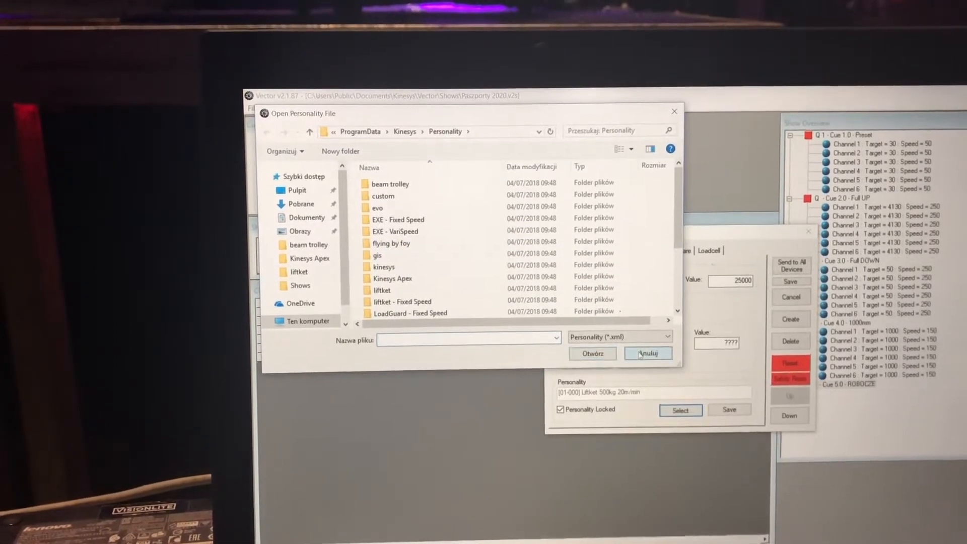
{"action": "left_click", "coordinate": [647, 353]}
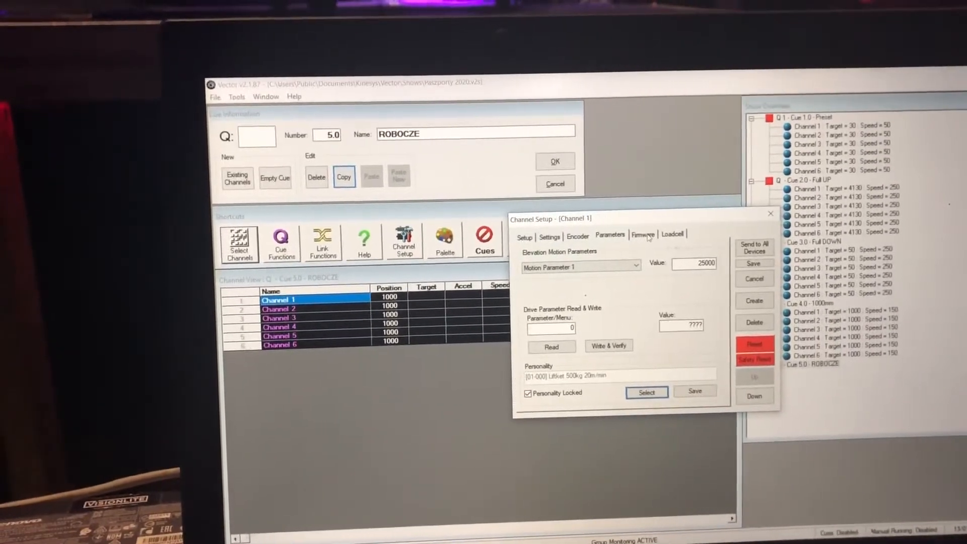
Check Channel 1's firmware and loadcell tabs, then return to its linear, 50 mm/s setup
{"action": "left_click", "coordinate": [677, 237]}
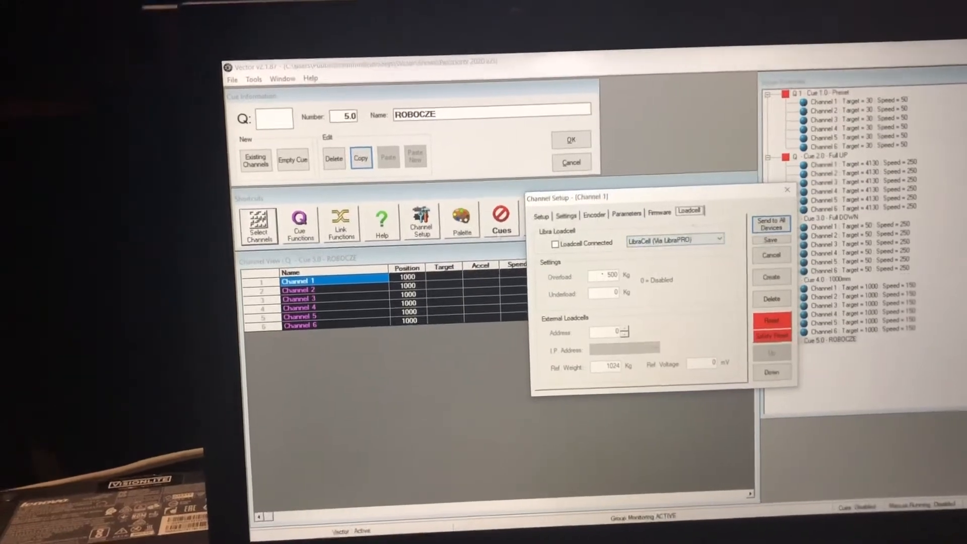
{"action": "left_click", "coordinate": [547, 226]}
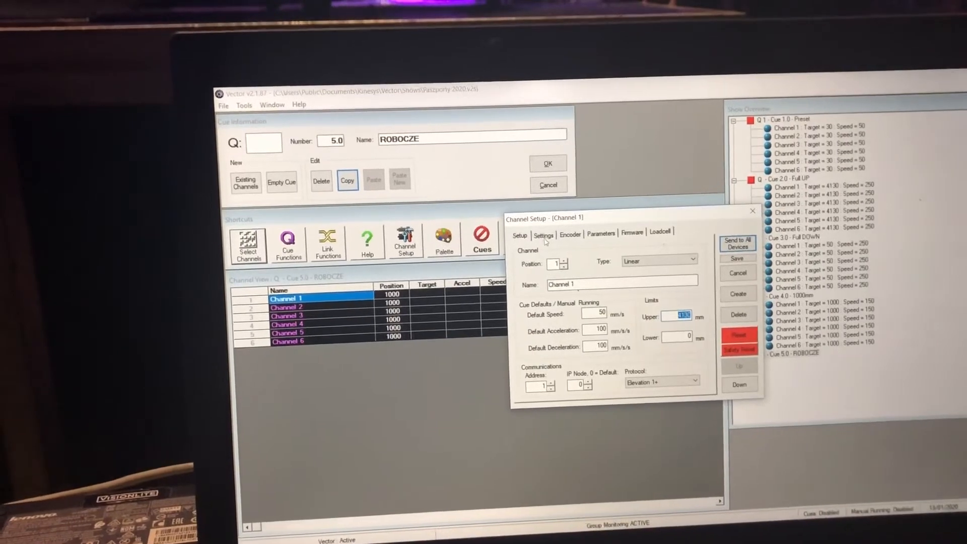
Close Channel 1's setup window to return to cue 5.0 with all channels OK
{"action": "left_click", "coordinate": [542, 236]}
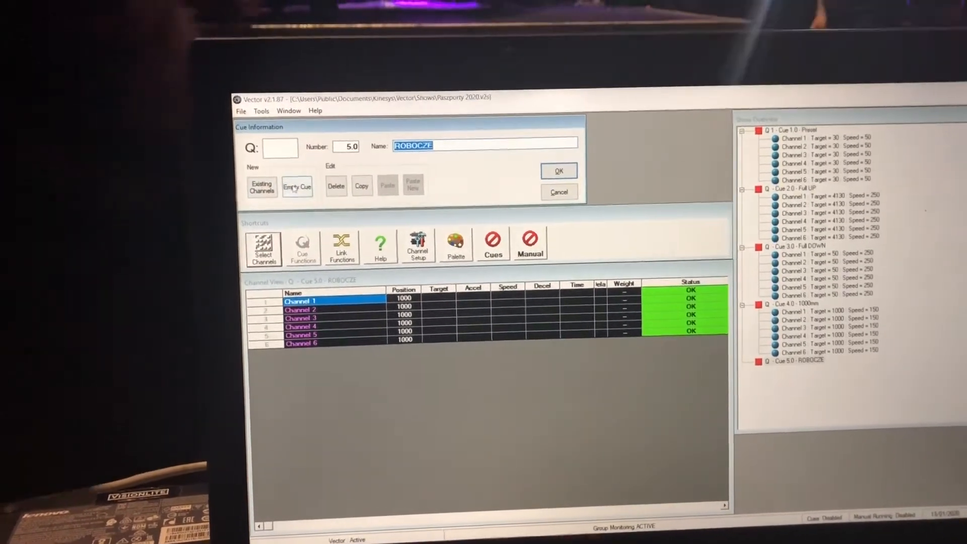
Add empty Cue 6.0 with all six channels at target 500, speed/accel/decel 100
{"action": "left_click", "coordinate": [296, 187]}
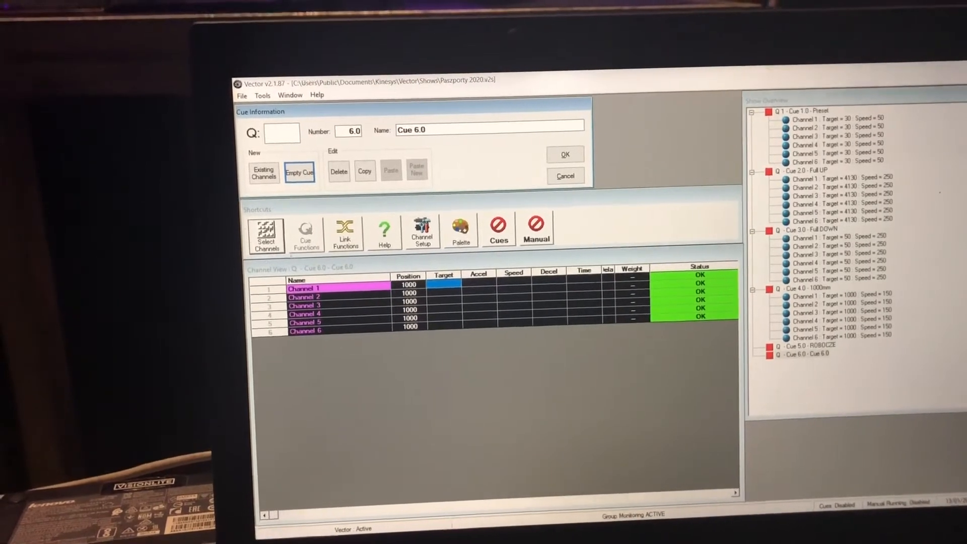
{"action": "left_click", "coordinate": [308, 332]}
{"action": "type", "text": "100"}
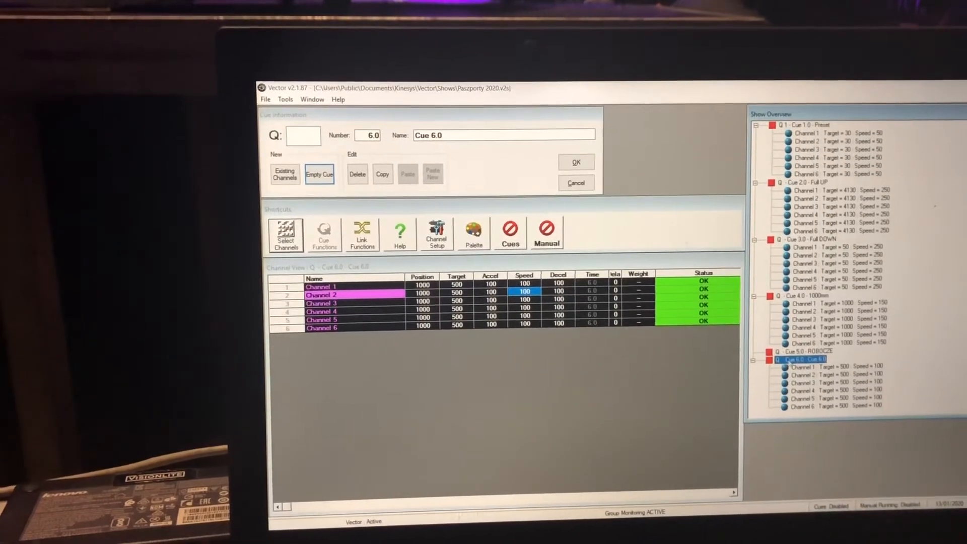
Colour cue 6.0 blue through Link Functions and name it 'service'
{"action": "left_click", "coordinate": [363, 234]}
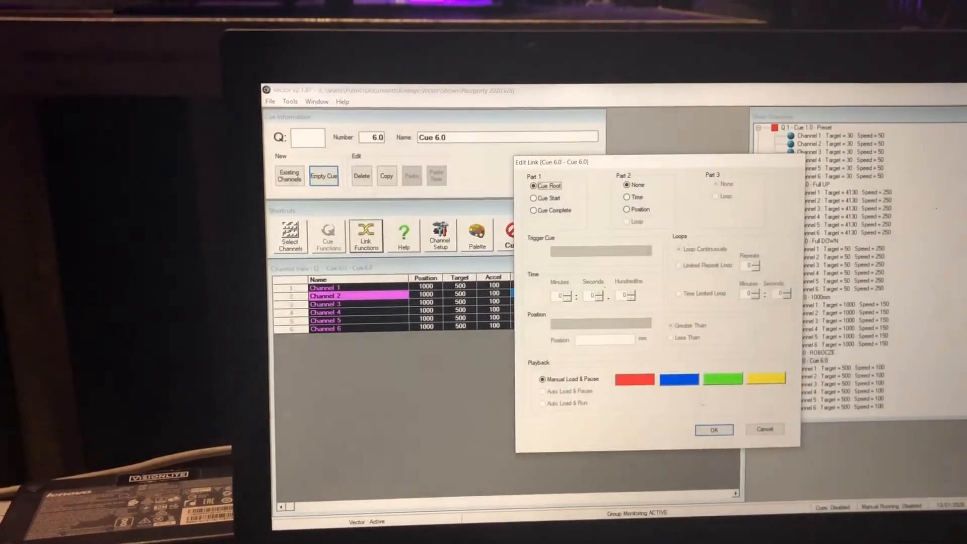
{"action": "left_click", "coordinate": [714, 429]}
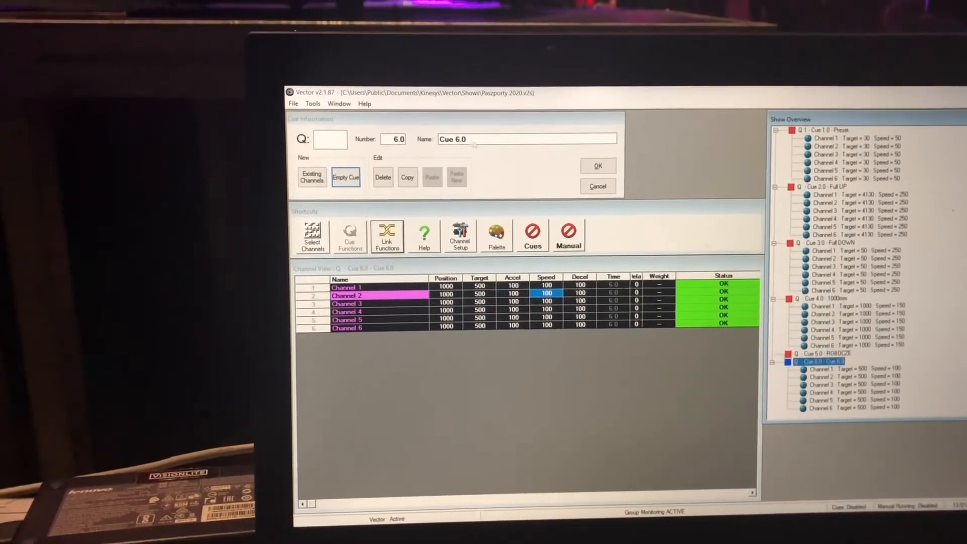
{"action": "type", "text": "service"}
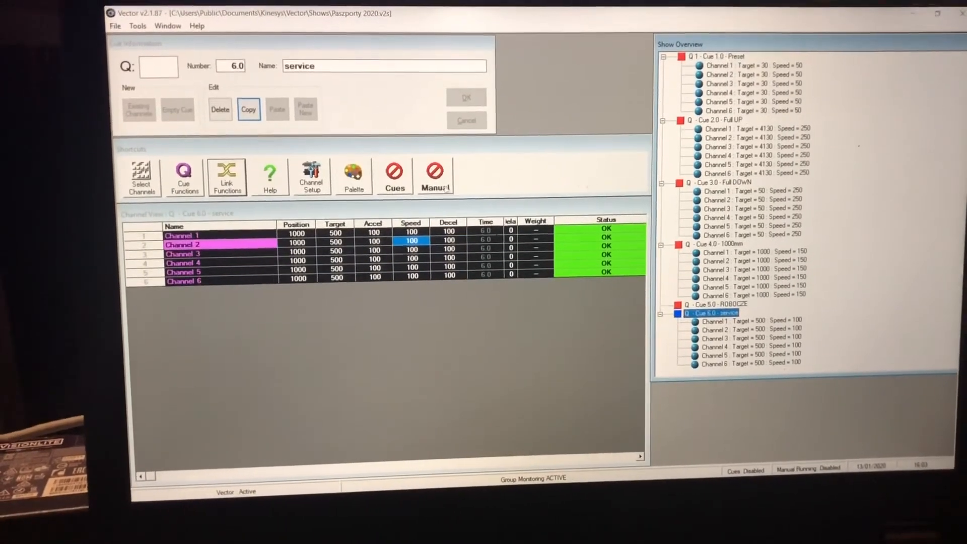
Turn on manual mode and confirm a 'Screen' group of channels 1–6 in the palette
{"action": "left_click", "coordinate": [435, 173]}
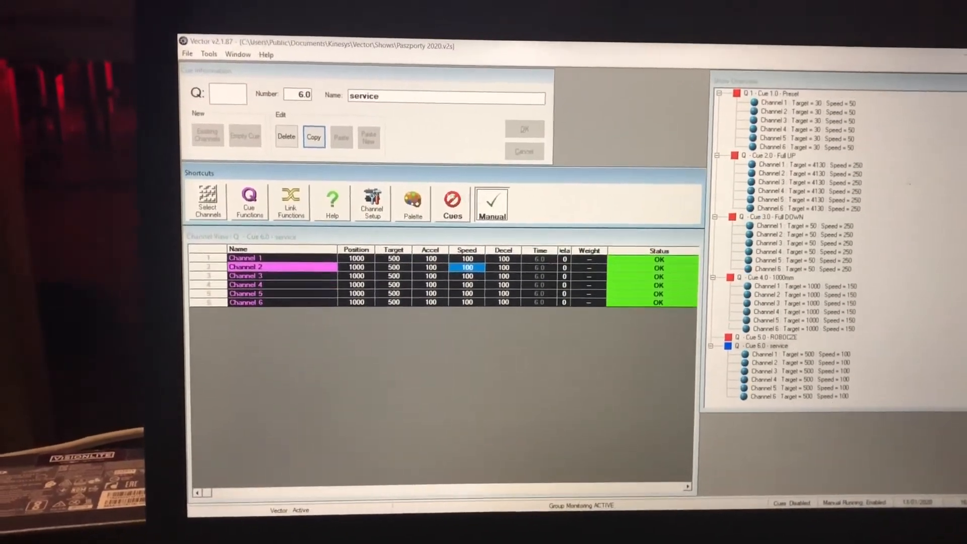
{"action": "left_click", "coordinate": [412, 204]}
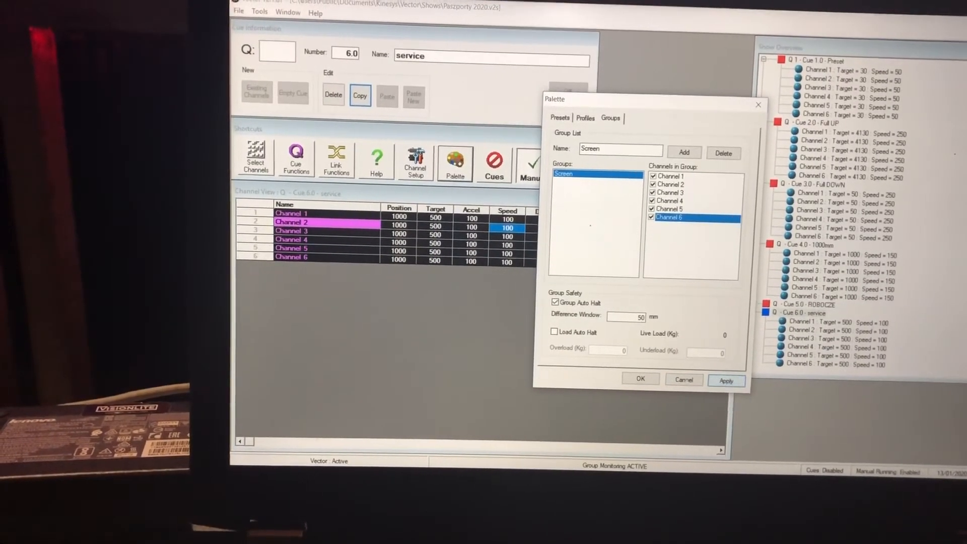
{"action": "left_click", "coordinate": [640, 379]}
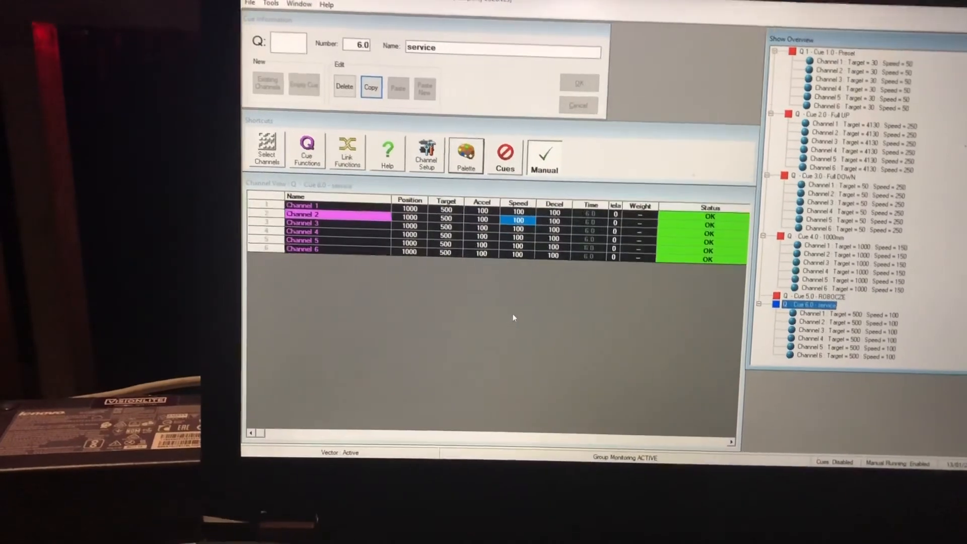